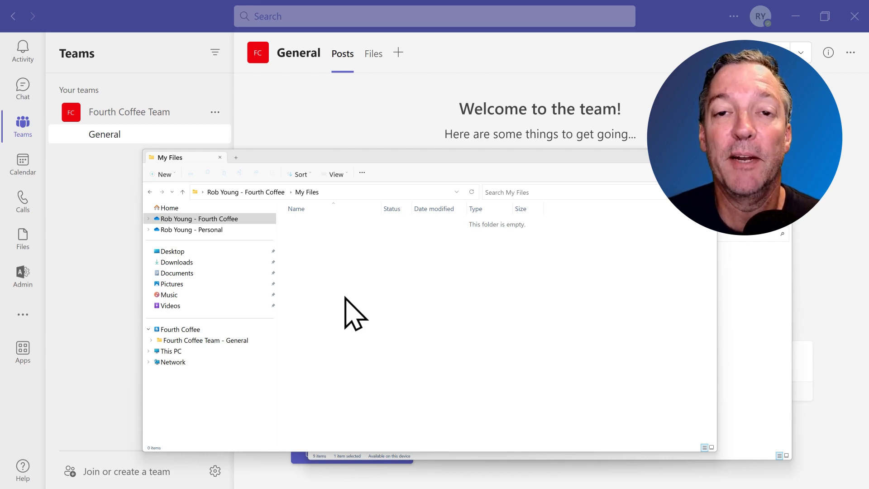
{"action": "mouse_move", "coordinate": [347, 274]}
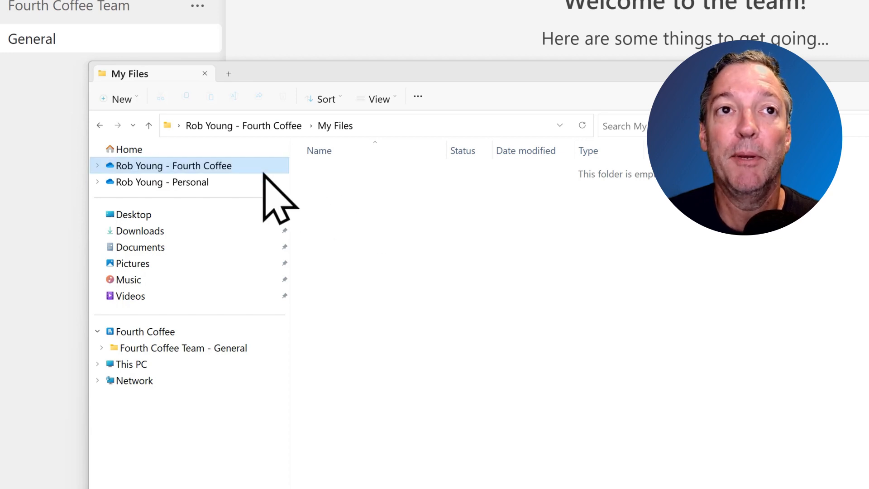
{"action": "mouse_move", "coordinate": [407, 279]}
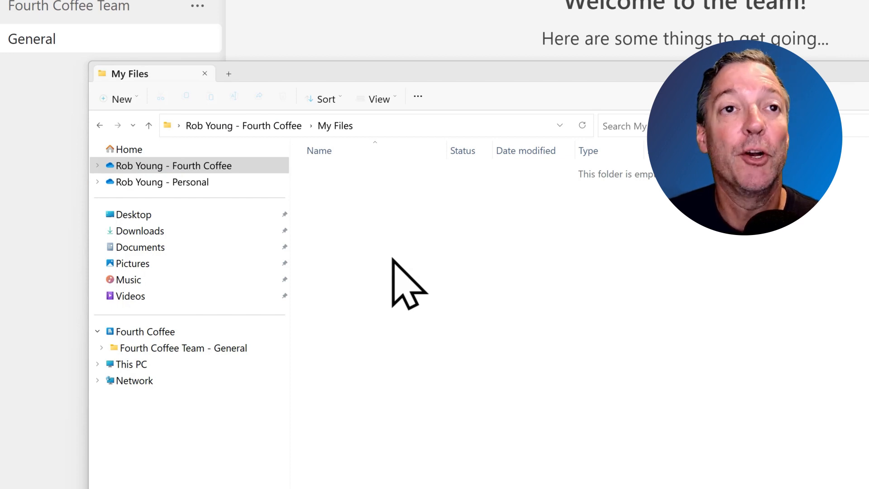
- Create a new Microsoft Word Document in My Files and begin naming it 'My'
{"action": "right_click", "coordinate": [408, 282]}
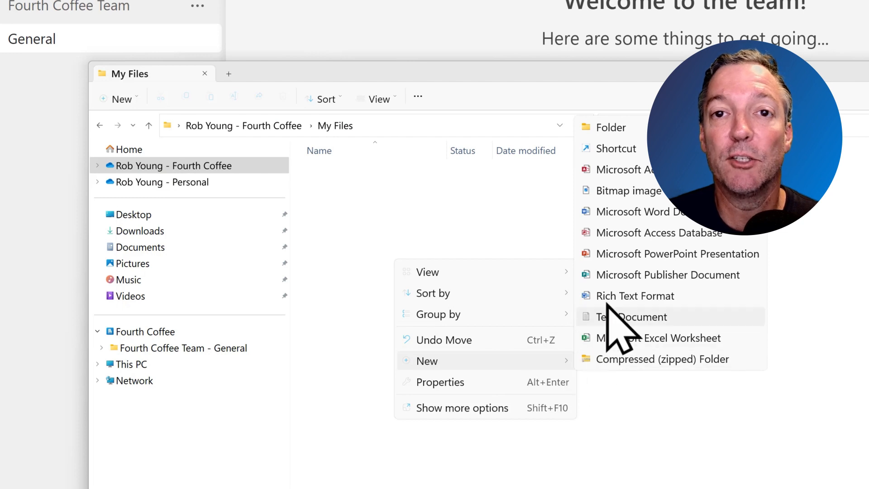
{"action": "left_click", "coordinate": [640, 211]}
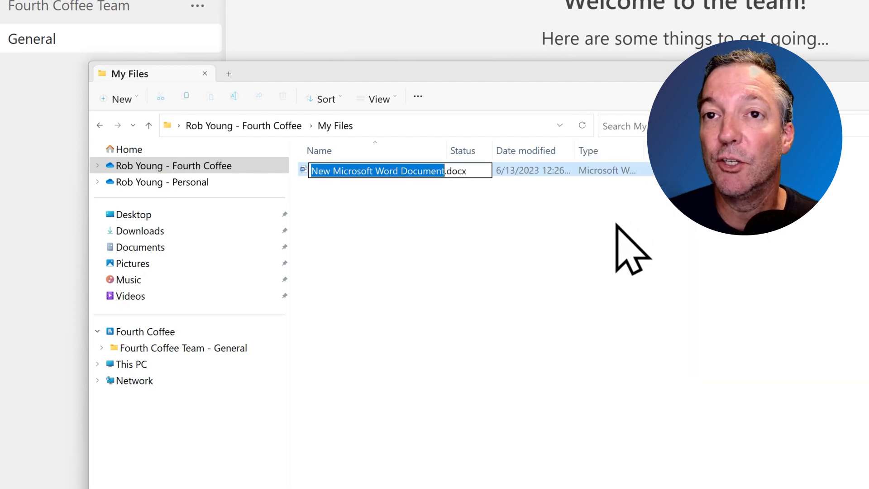
{"action": "type", "text": "My do"}
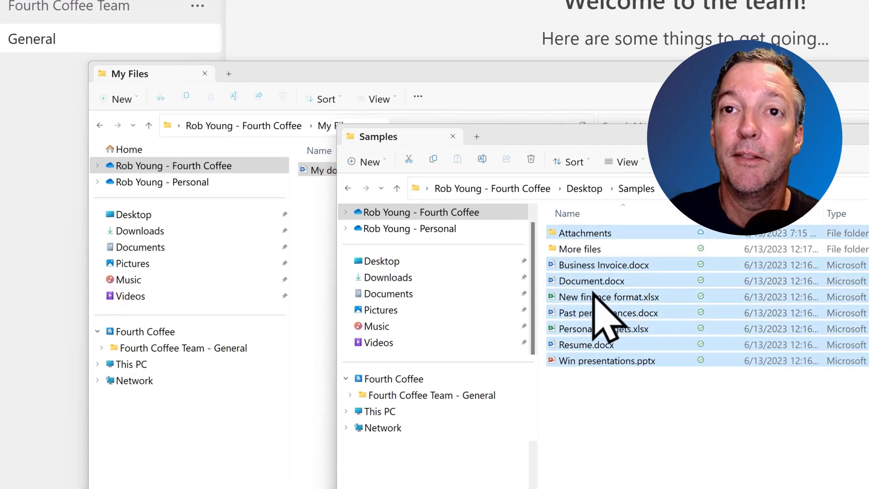
- Start a new blank Word document, Document1, in front of Teams
{"action": "left_click", "coordinate": [453, 137]}
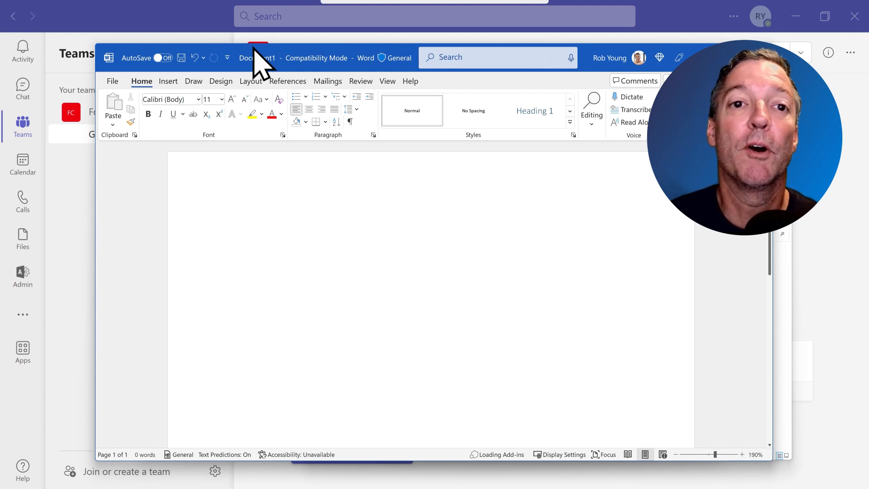
- Write the sentence 'This is my document' on the blank page
{"action": "left_click", "coordinate": [229, 218]}
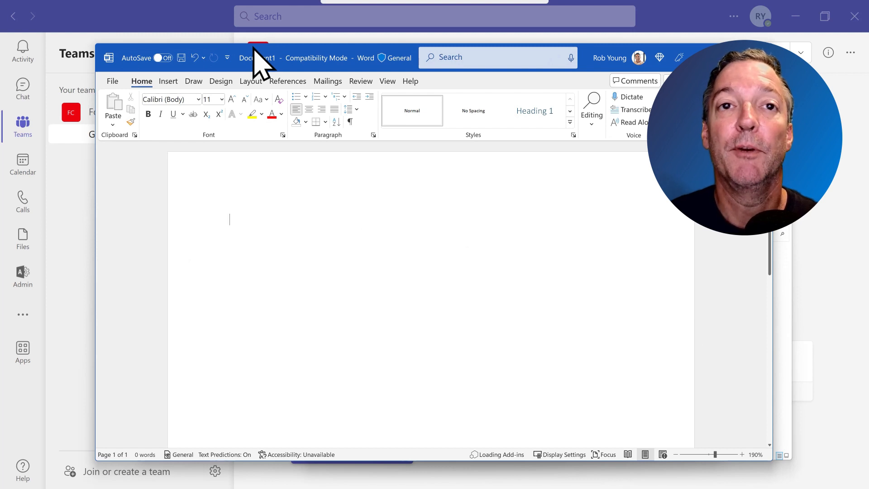
{"action": "mouse_move", "coordinate": [326, 233]}
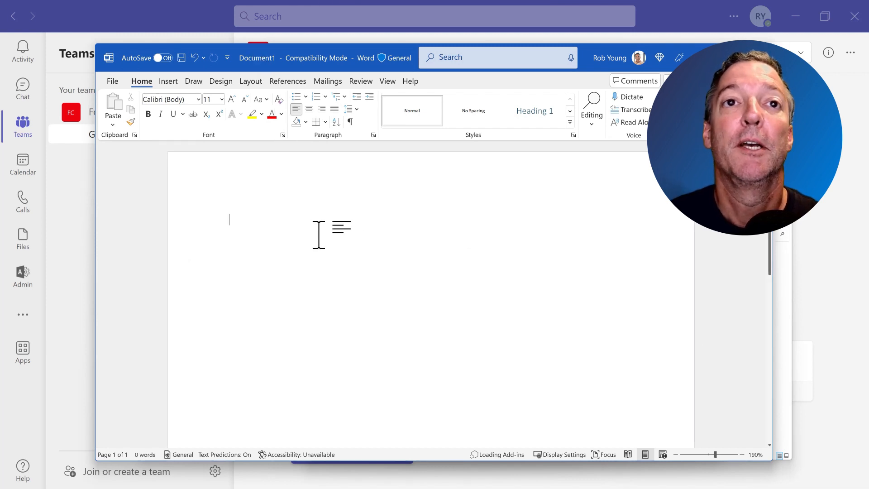
{"action": "type", "text": "This is m"}
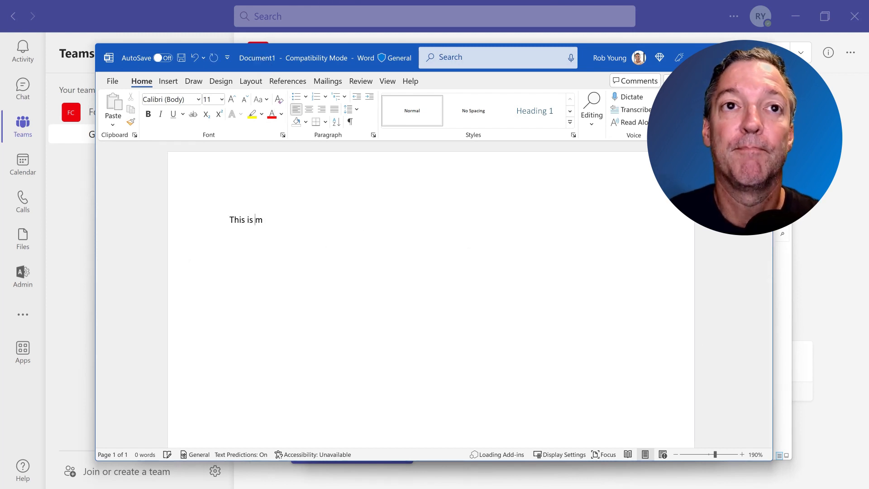
{"action": "type", "text": "y docume"}
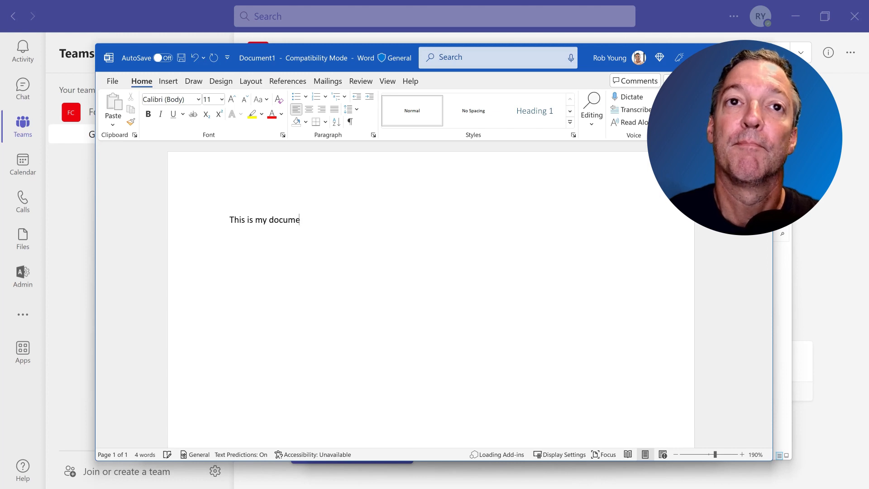
{"action": "type", "text": "nt"}
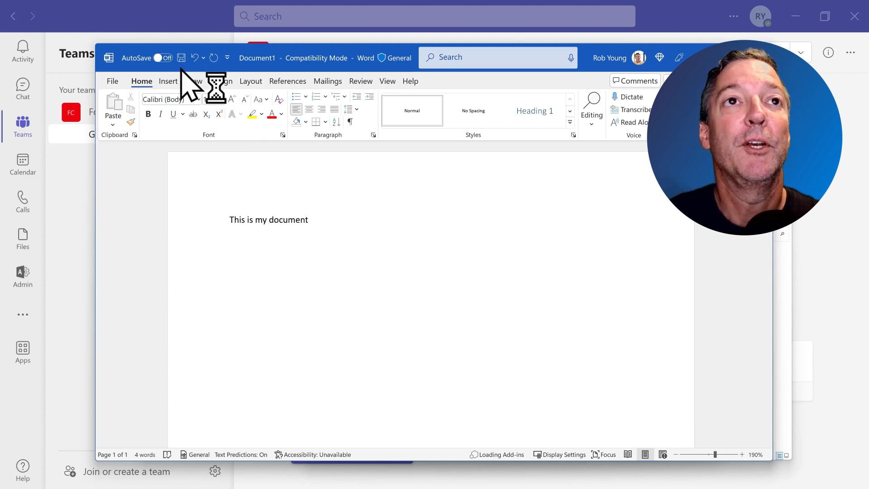
{"action": "left_click", "coordinate": [181, 58]}
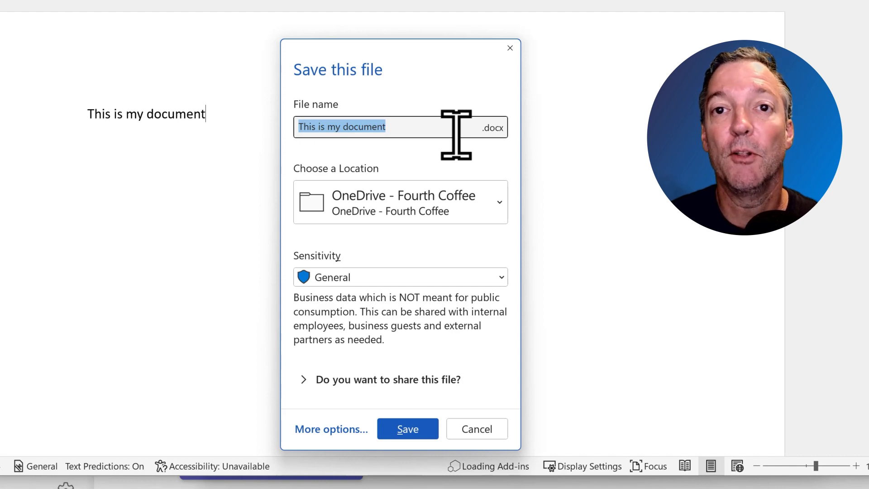
{"action": "mouse_move", "coordinate": [465, 172]}
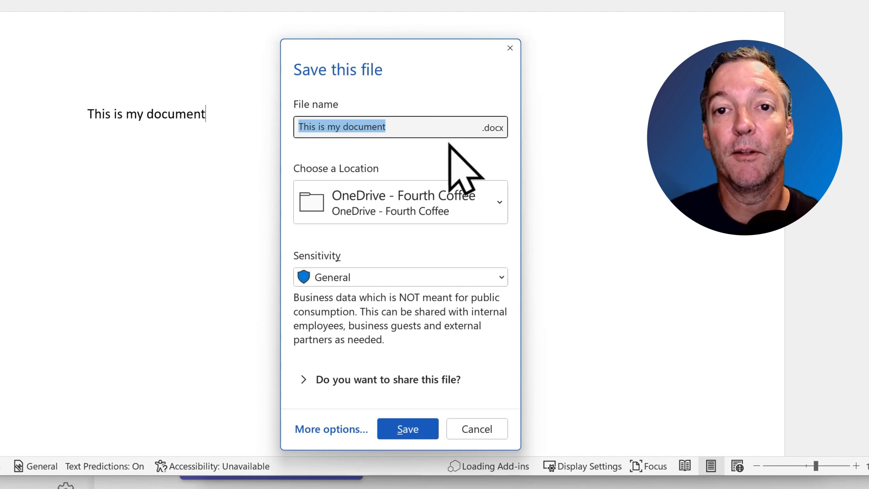
{"action": "mouse_move", "coordinate": [331, 428]}
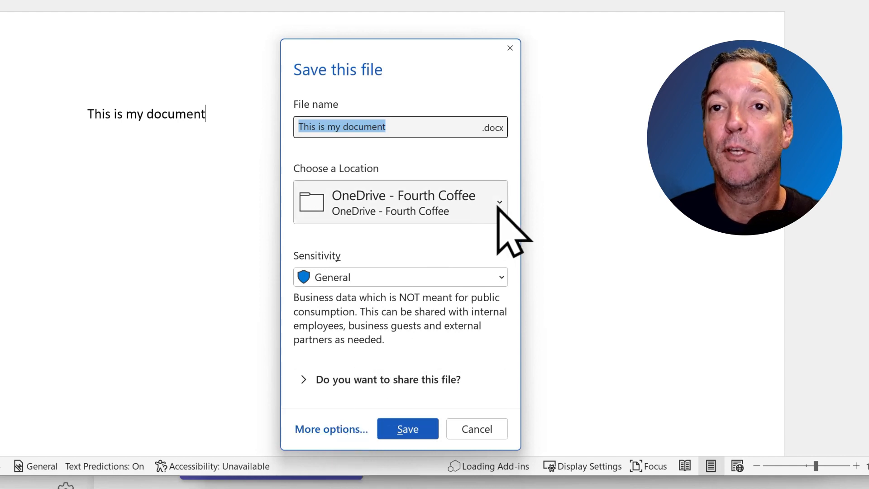
{"action": "left_click", "coordinate": [498, 201]}
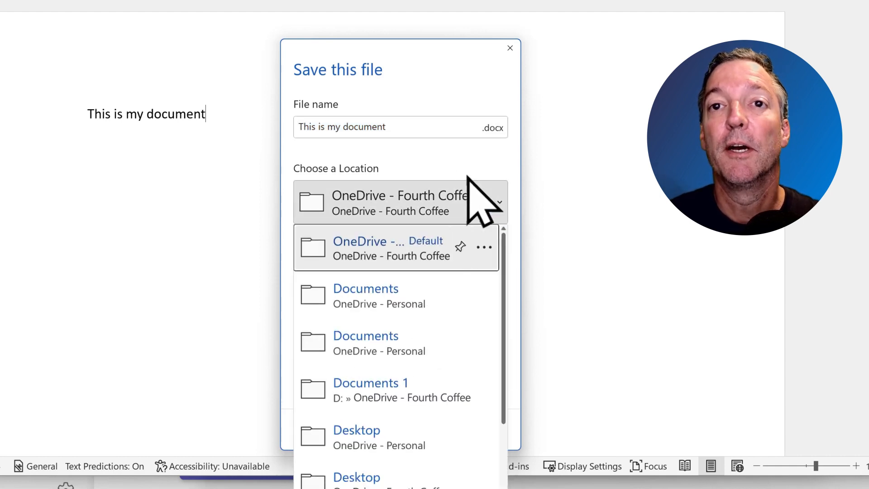
{"action": "left_click", "coordinate": [399, 201]}
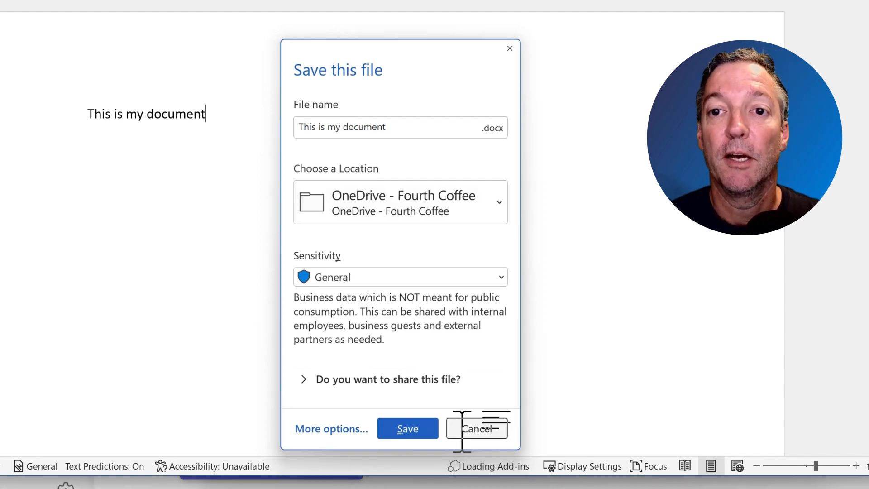
{"action": "left_click", "coordinate": [407, 428]}
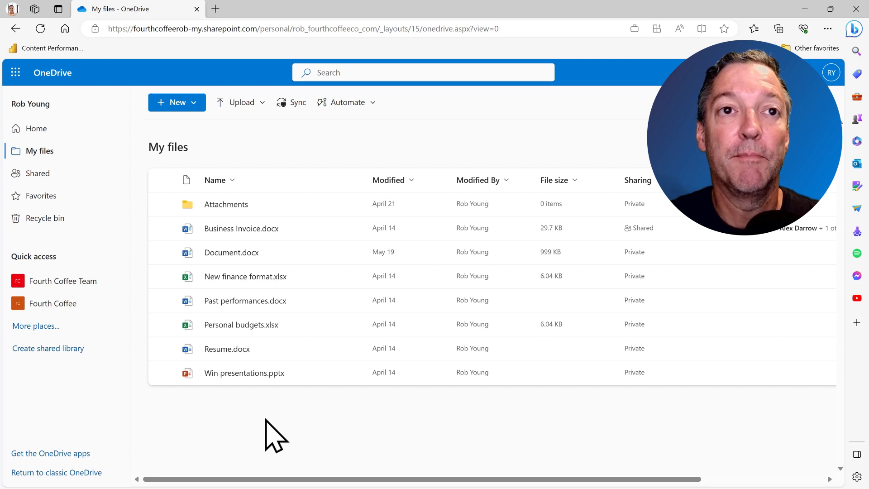
{"action": "mouse_move", "coordinate": [311, 413]}
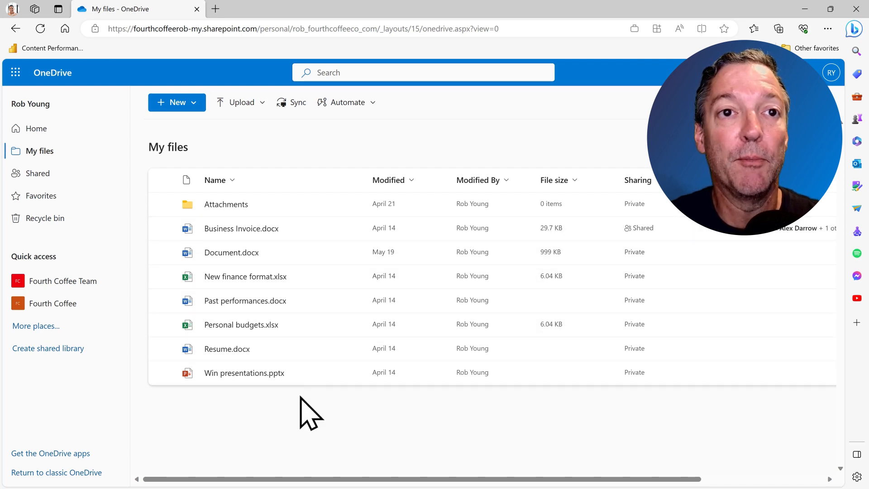
{"action": "mouse_move", "coordinate": [310, 423]}
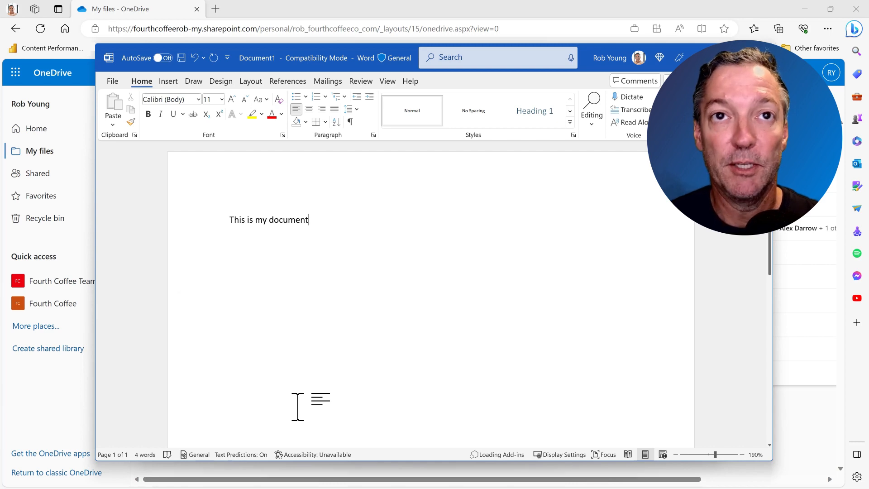
{"action": "mouse_move", "coordinate": [311, 321]}
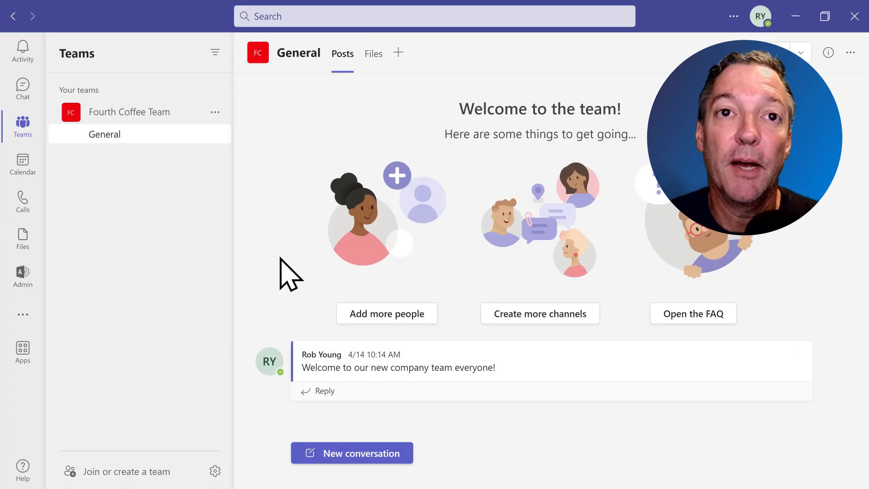
{"action": "mouse_move", "coordinate": [363, 122]}
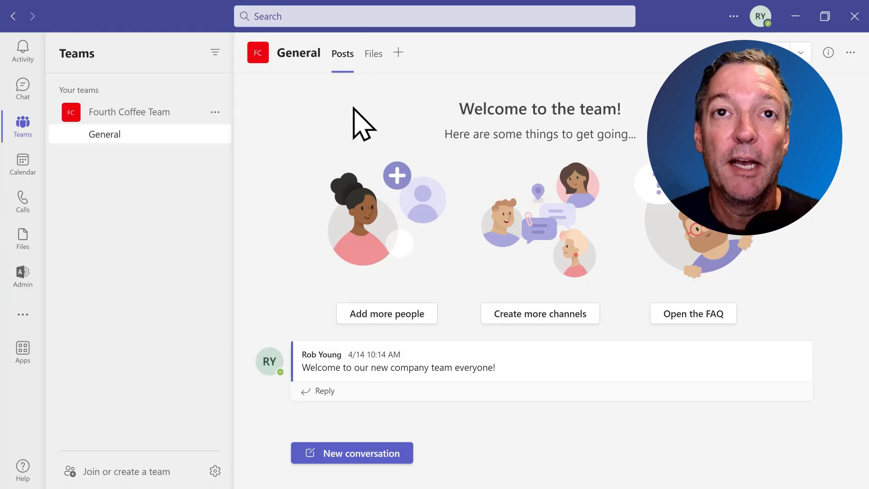
- Show the General channel's Files list with Profiles, Bid template.xlsx and Customer assets.pptx
{"action": "left_click", "coordinate": [372, 53]}
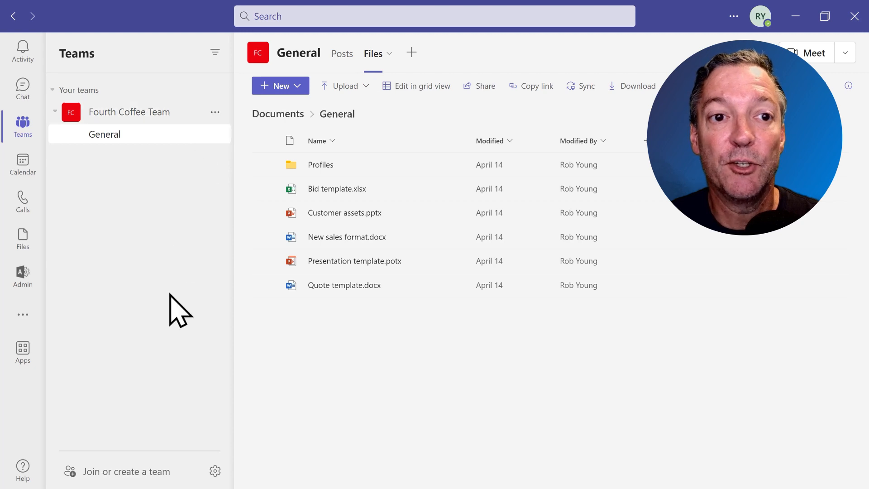
{"action": "mouse_move", "coordinate": [207, 363]}
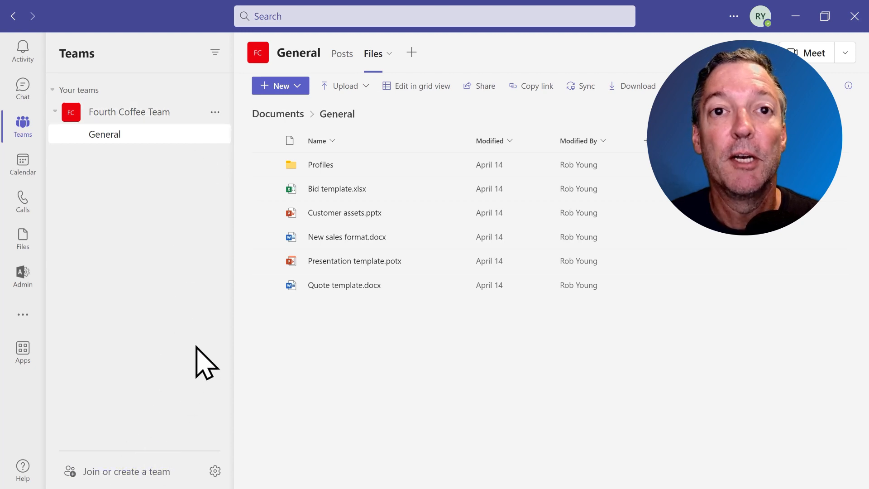
{"action": "mouse_move", "coordinate": [326, 124]}
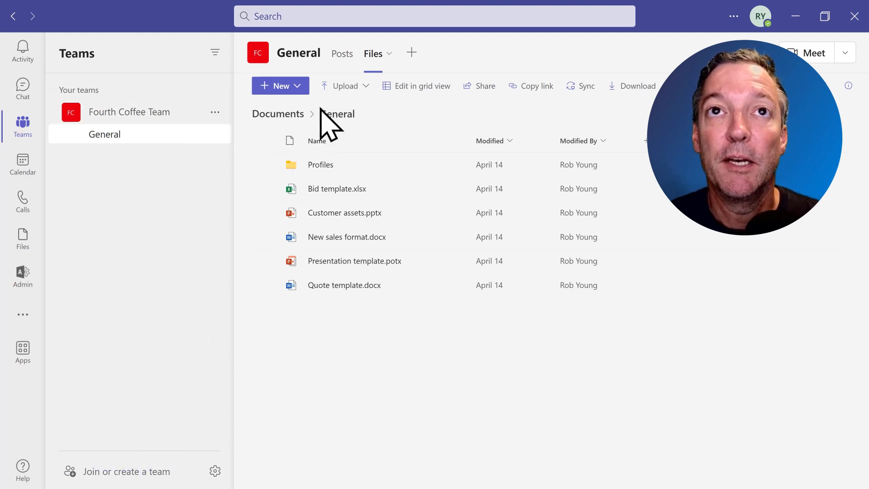
{"action": "left_click", "coordinate": [342, 54]}
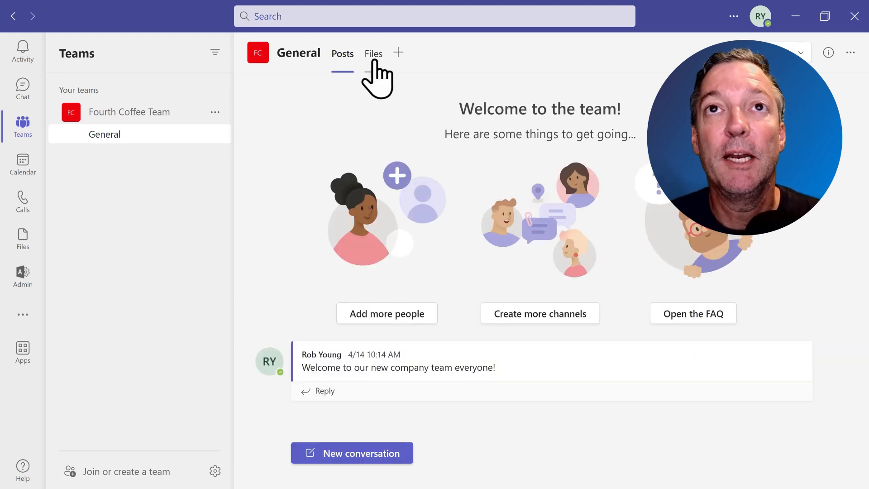
{"action": "left_click", "coordinate": [372, 54]}
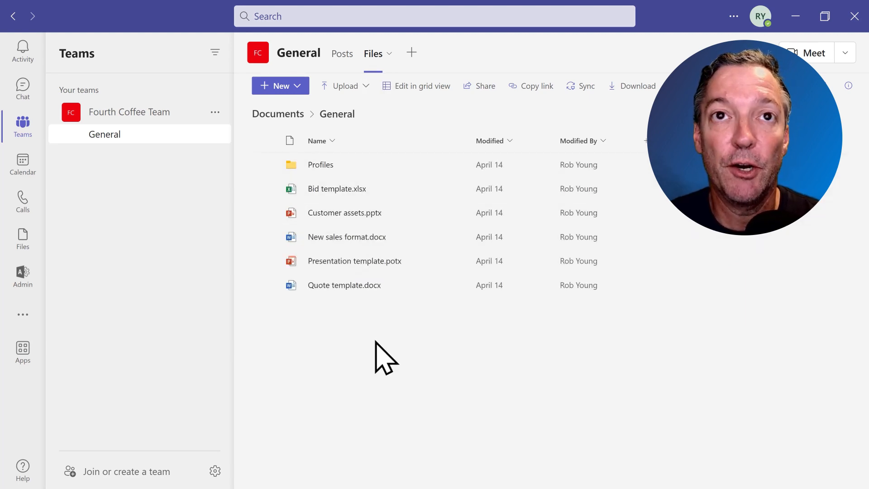
{"action": "mouse_move", "coordinate": [313, 355]}
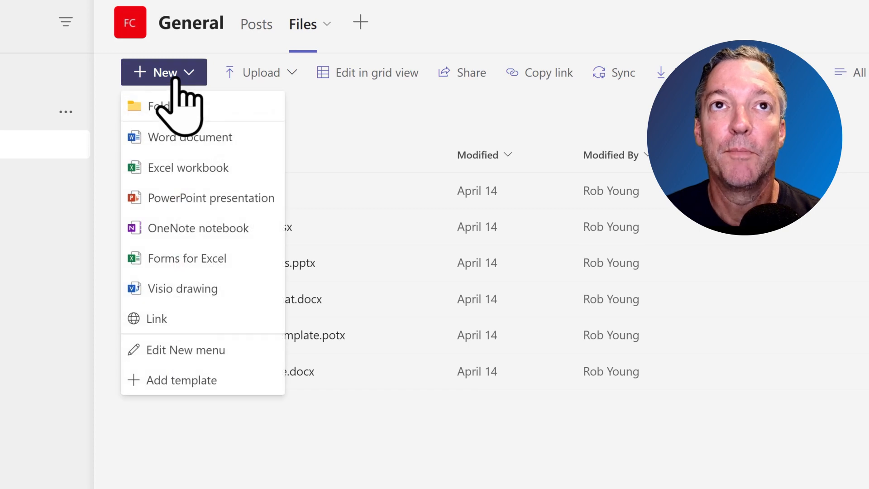
- Create a new Word document named 'My doc' in the channel's files
{"action": "left_click", "coordinate": [191, 137]}
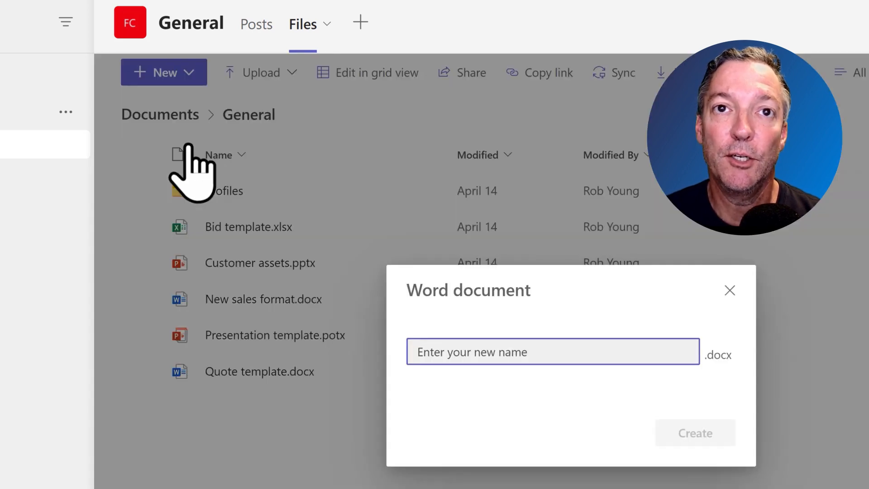
{"action": "type", "text": "My doc"}
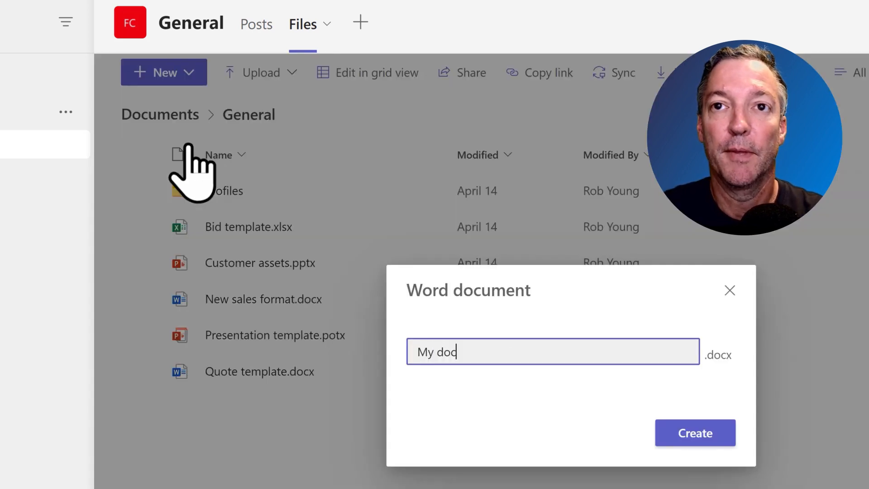
{"action": "left_click", "coordinate": [695, 432]}
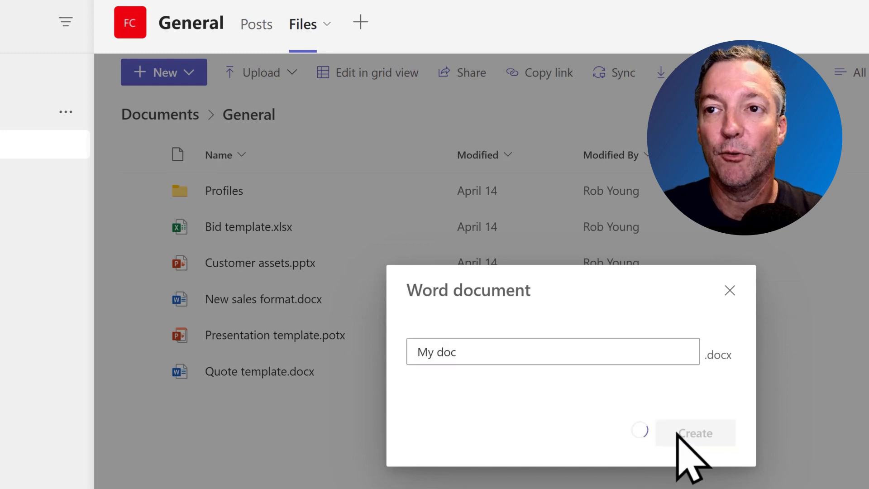
{"action": "left_click", "coordinate": [694, 433]}
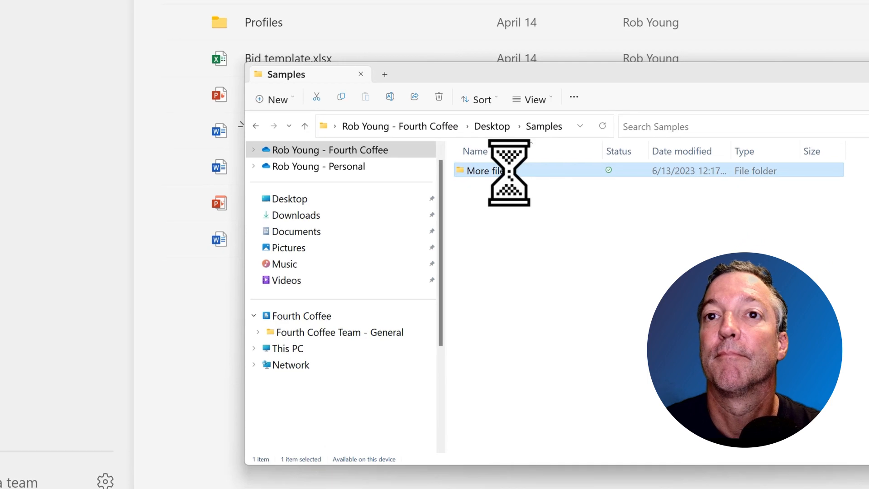
- Upload the five sample files from the More files folder to the channel
{"action": "double_click", "coordinate": [487, 170]}
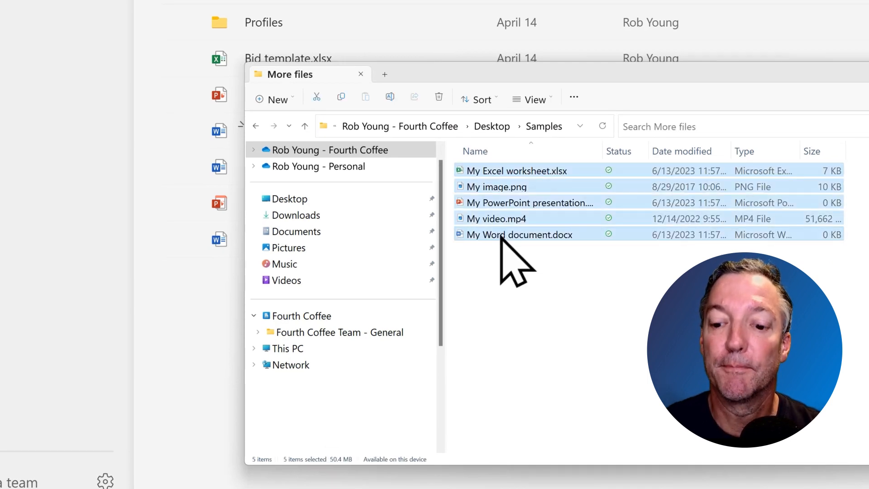
{"action": "mouse_move", "coordinate": [250, 343]}
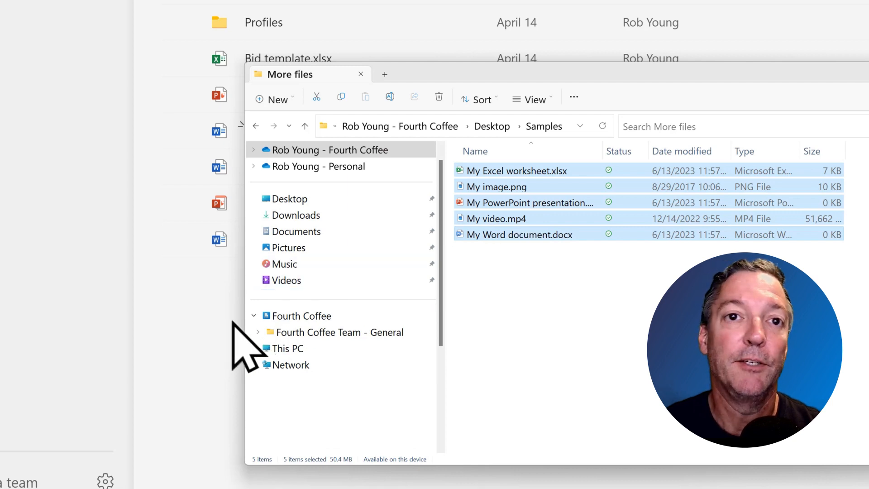
{"action": "left_click", "coordinate": [359, 73]}
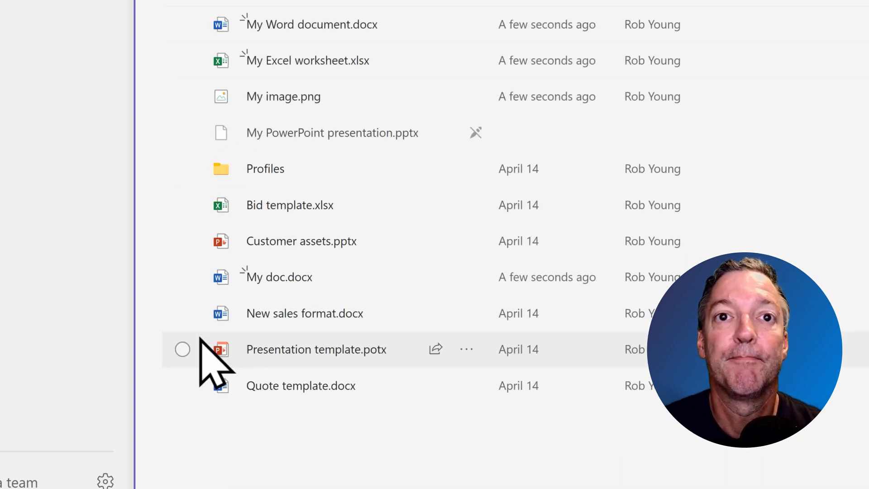
{"action": "mouse_move", "coordinate": [315, 349]}
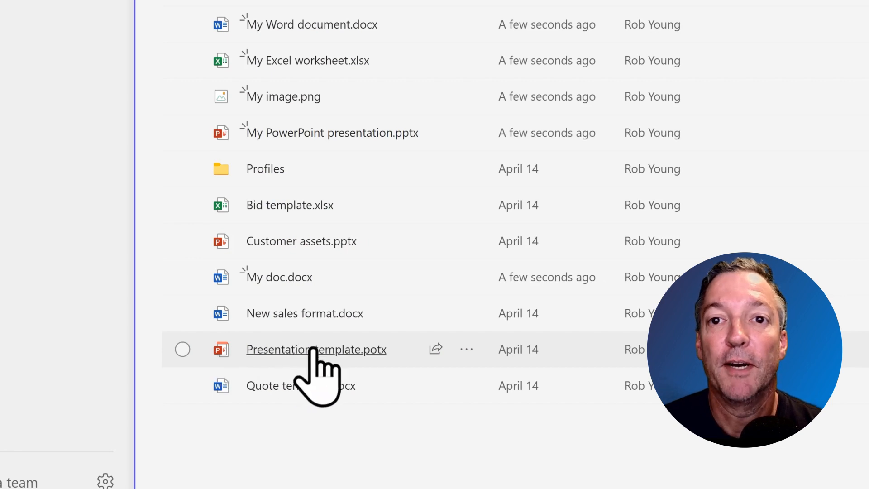
{"action": "mouse_move", "coordinate": [436, 349]}
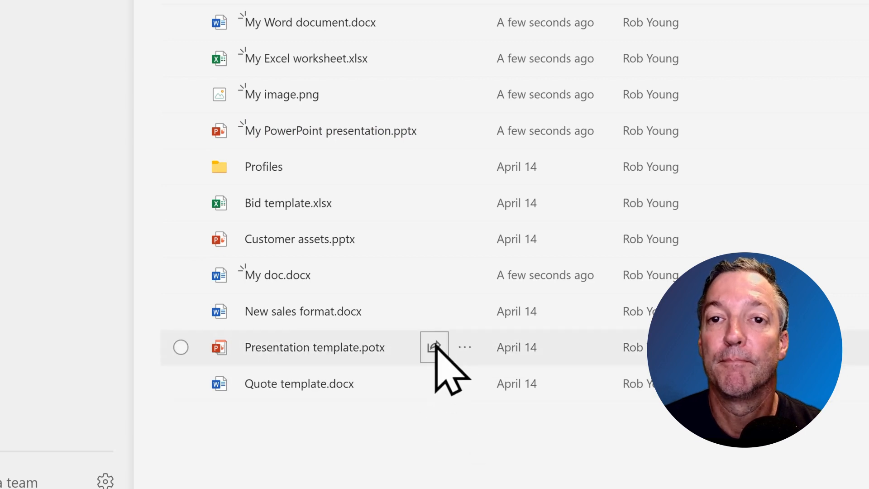
- Bring up the Send link panel for Presentation template.potx
{"action": "left_click", "coordinate": [433, 347]}
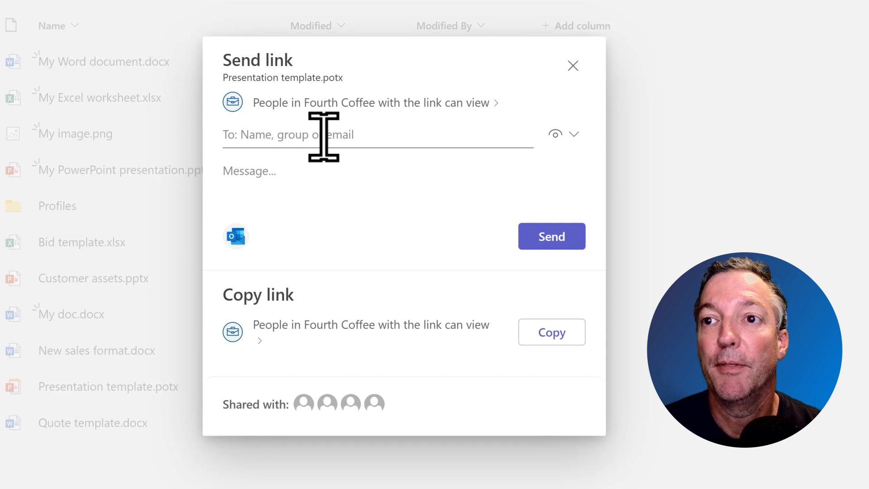
{"action": "mouse_move", "coordinate": [490, 310]}
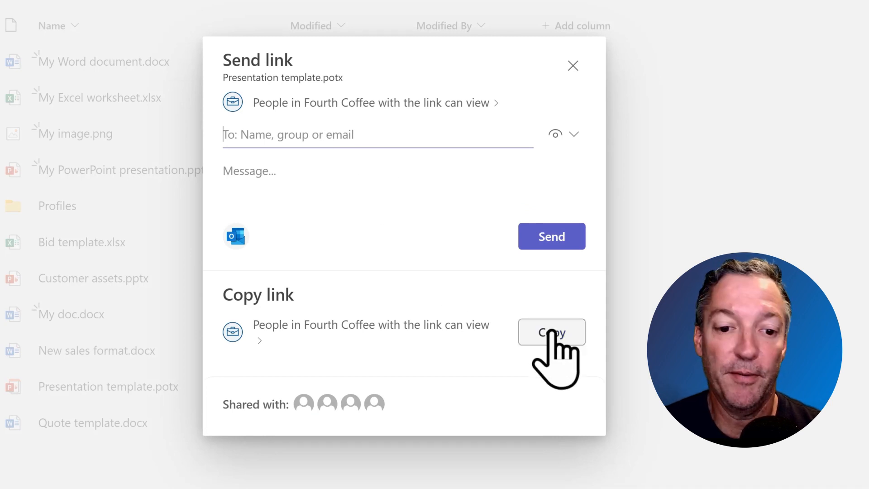
{"action": "mouse_move", "coordinate": [524, 360]}
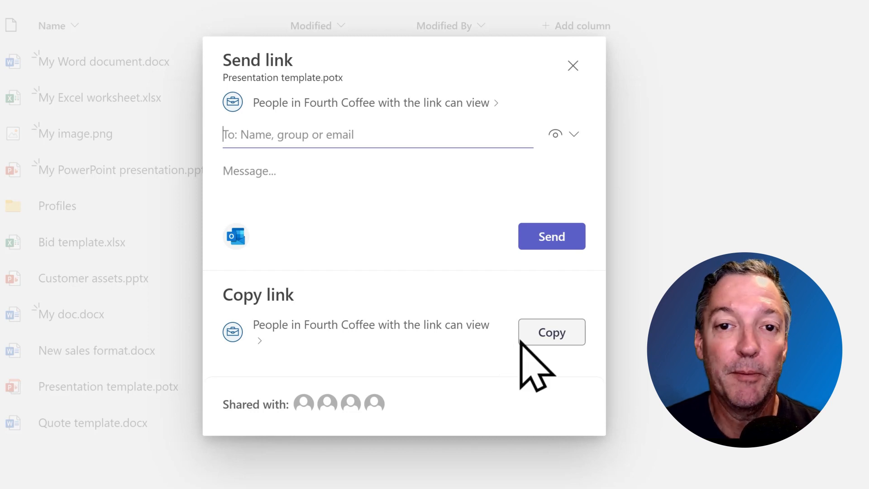
{"action": "mouse_move", "coordinate": [579, 102]}
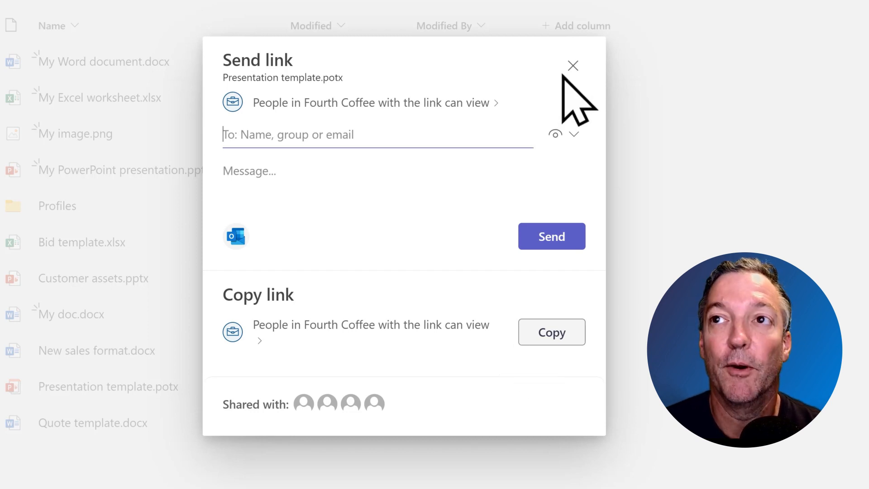
- Close the Send link panel without sending, returning to the file list
{"action": "left_click", "coordinate": [572, 66]}
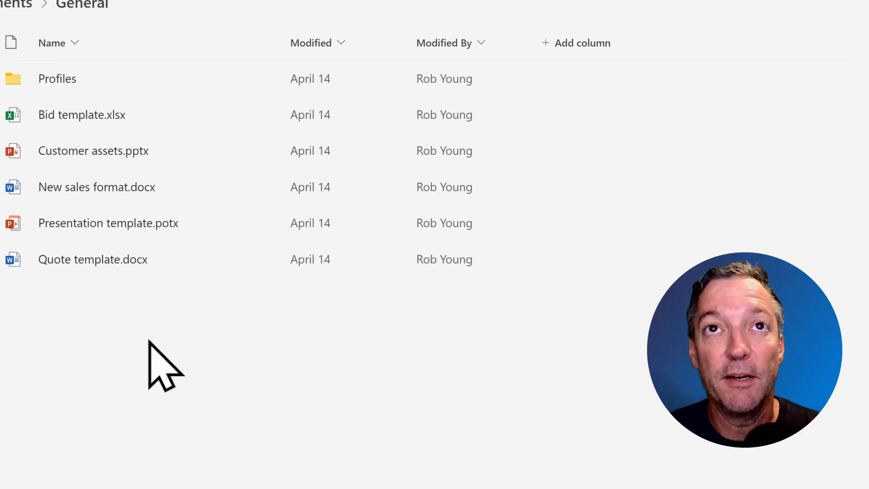
{"action": "scroll", "scroll_direction": "up", "scroll_amount": 3}
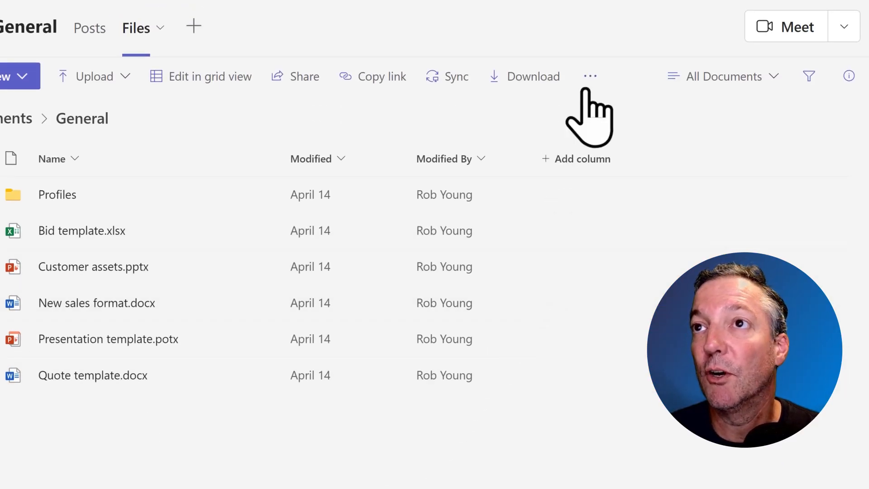
{"action": "left_click", "coordinate": [589, 76]}
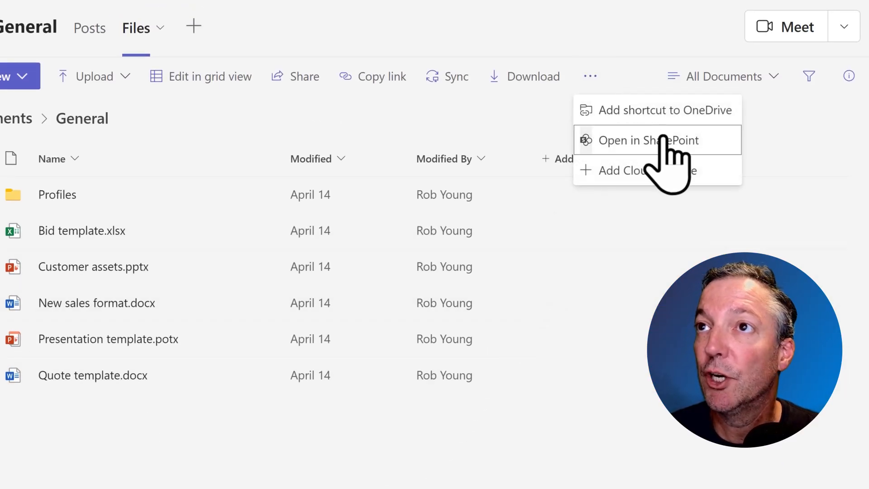
{"action": "mouse_move", "coordinate": [687, 178]}
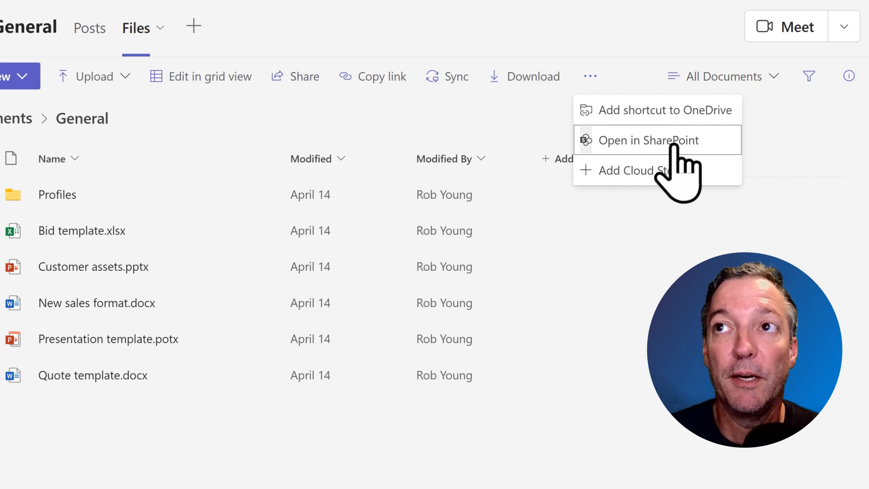
{"action": "mouse_move", "coordinate": [637, 321]}
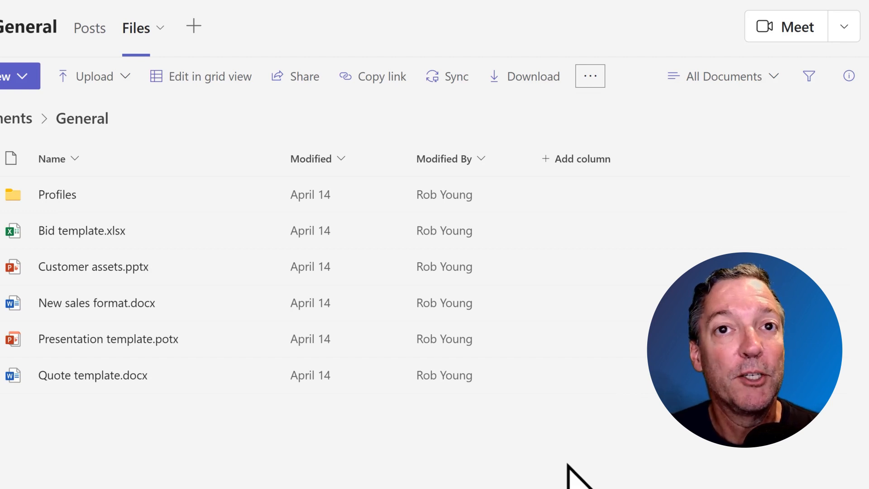
{"action": "mouse_move", "coordinate": [554, 477]}
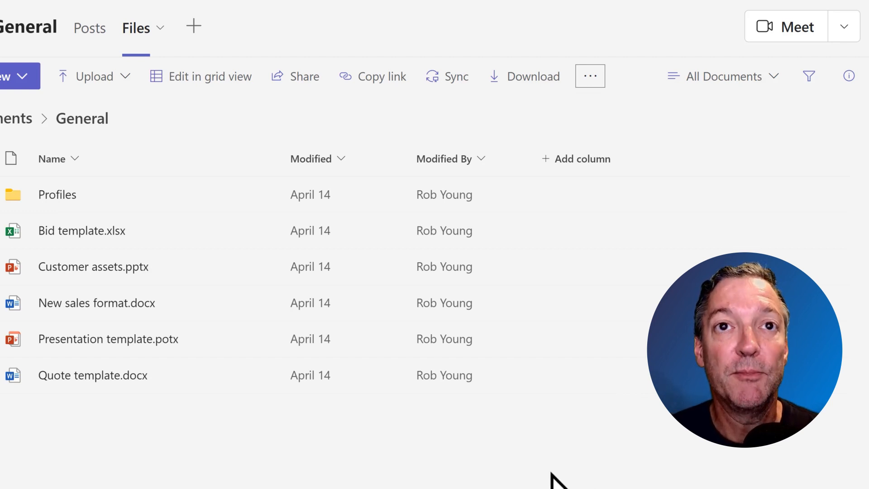
{"action": "mouse_move", "coordinate": [256, 447]}
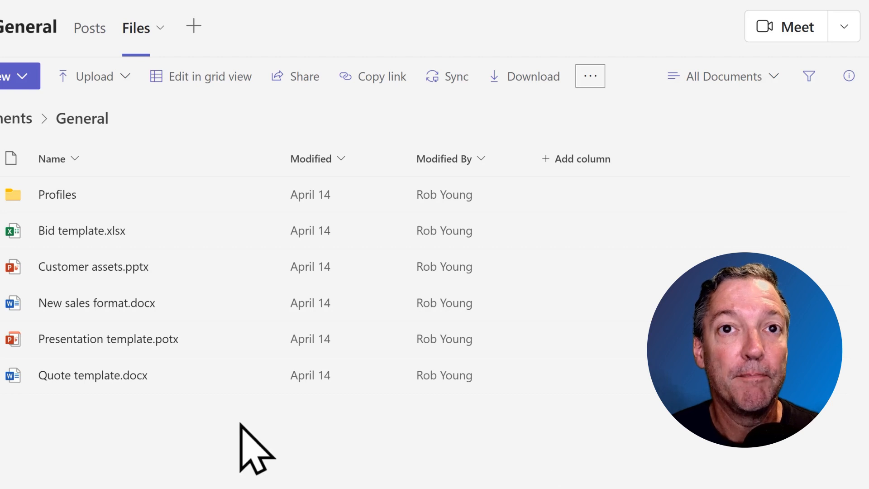
{"action": "mouse_move", "coordinate": [93, 266]}
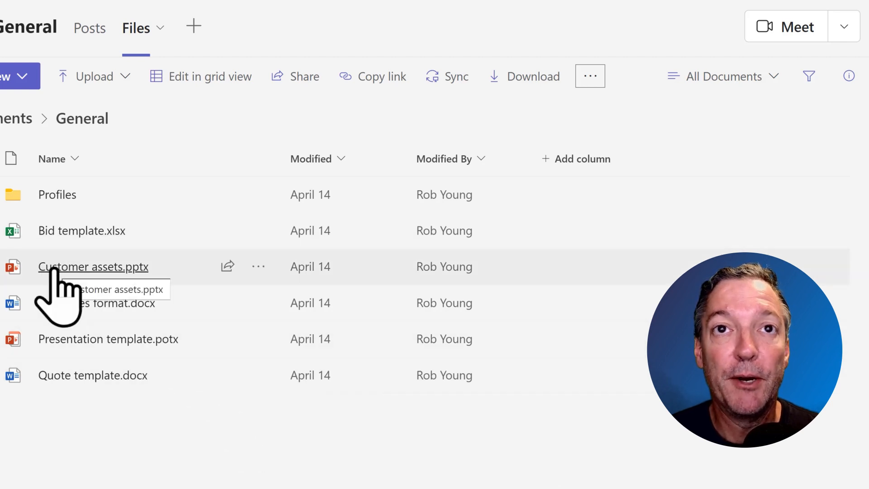
{"action": "mouse_move", "coordinate": [227, 266]}
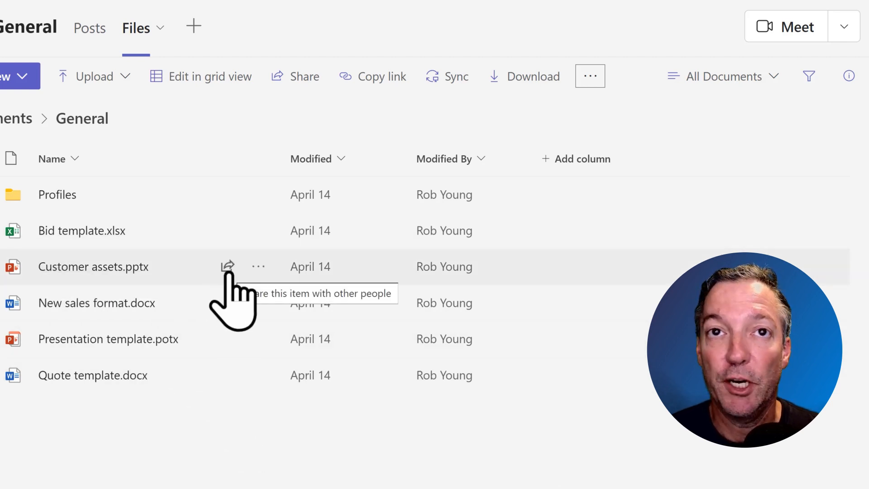